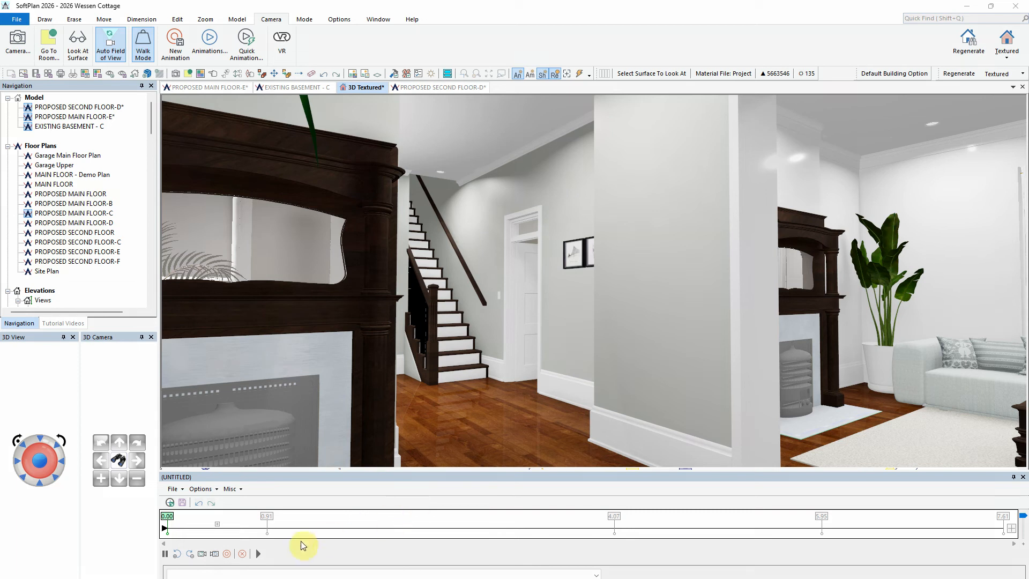
{"action": "mouse_move", "coordinate": [204, 556]}
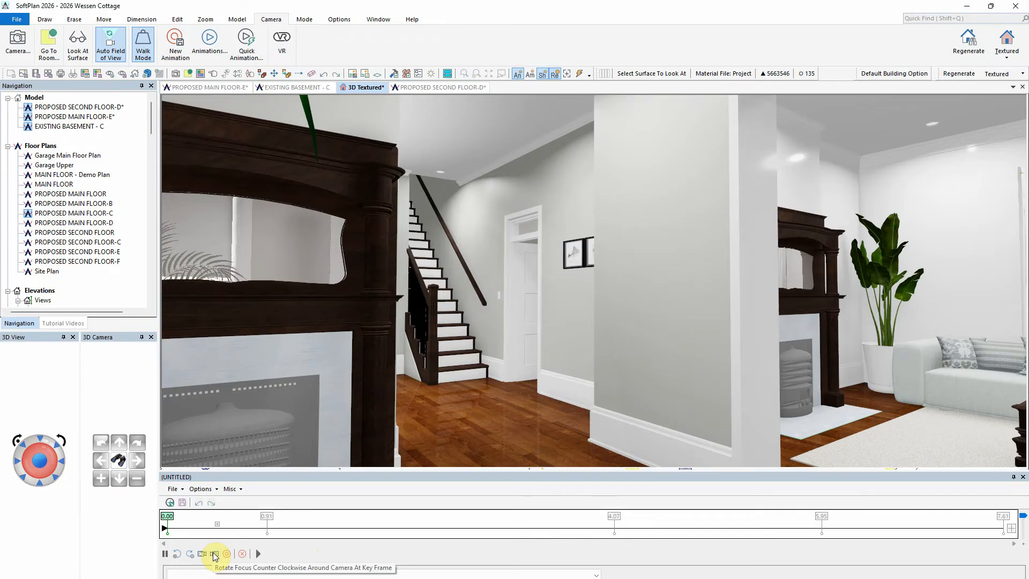
- Play the interior walkthrough from its first keyframe, living room through to the kitchen
{"action": "left_click", "coordinate": [257, 553]}
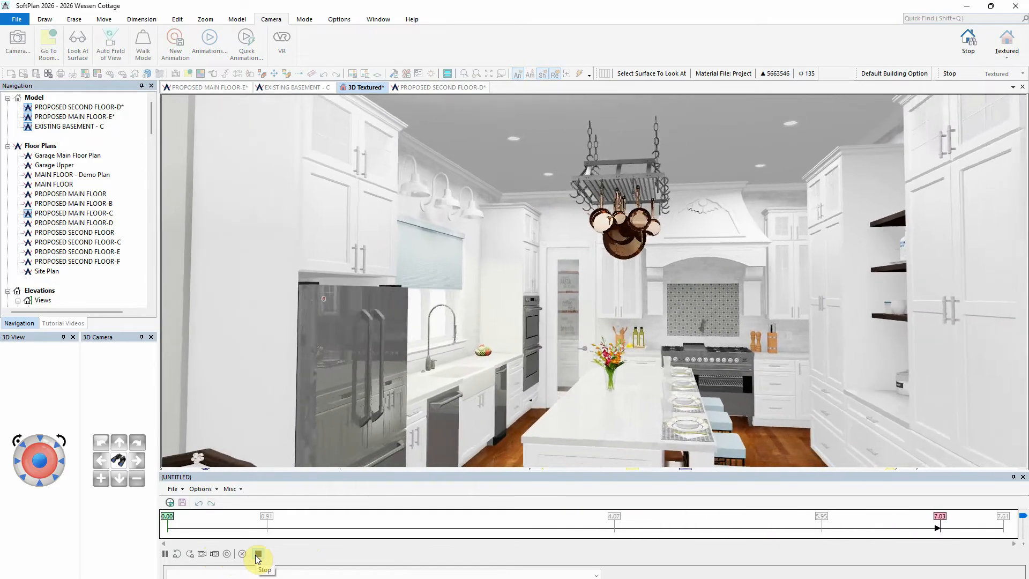
- Insert a counter-clockwise focus rotation at 6.75, extending the walkthrough to 17.61 seconds
{"action": "left_click", "coordinate": [257, 553]}
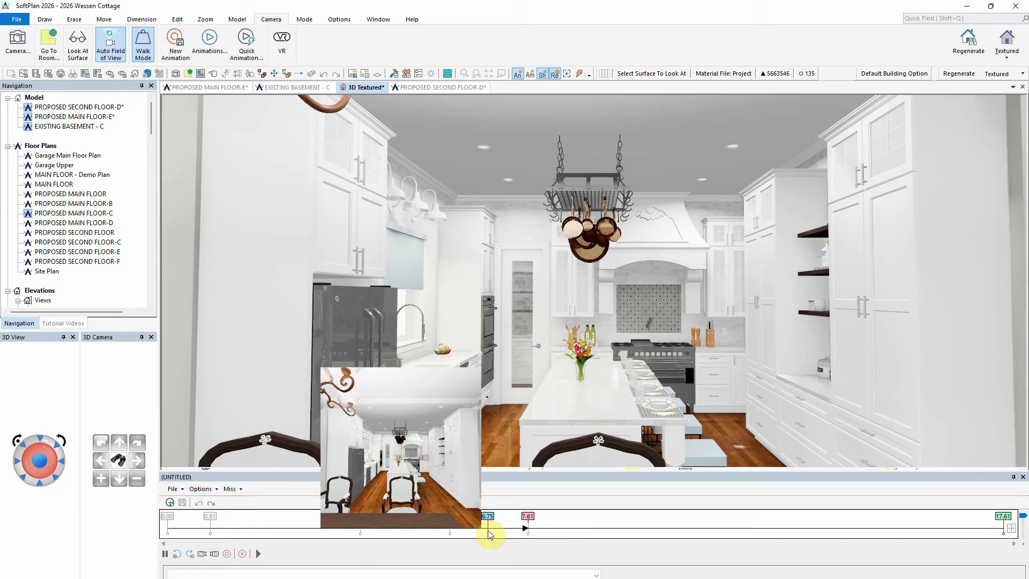
{"action": "left_click", "coordinate": [258, 553]}
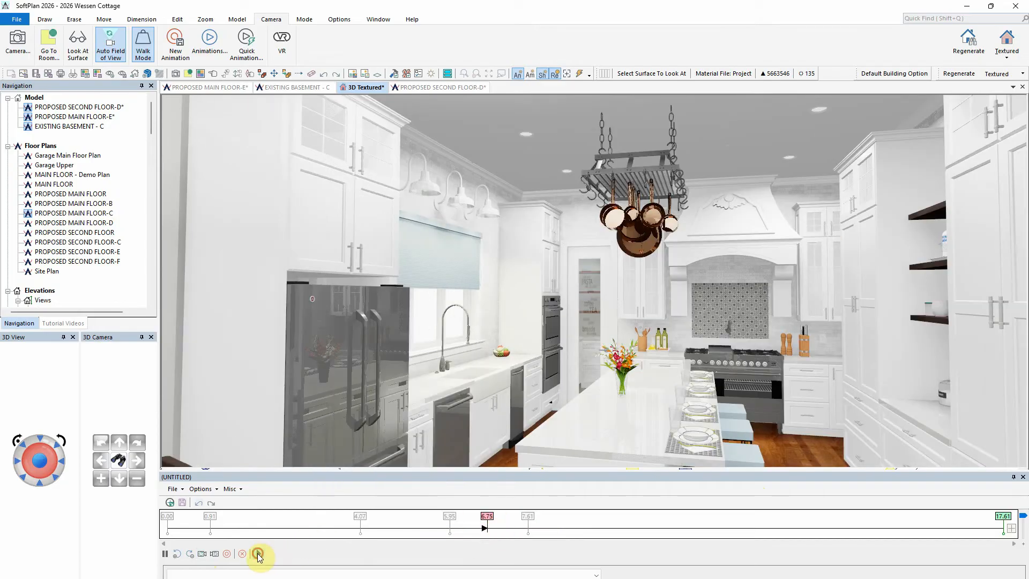
{"action": "left_click", "coordinate": [258, 553]}
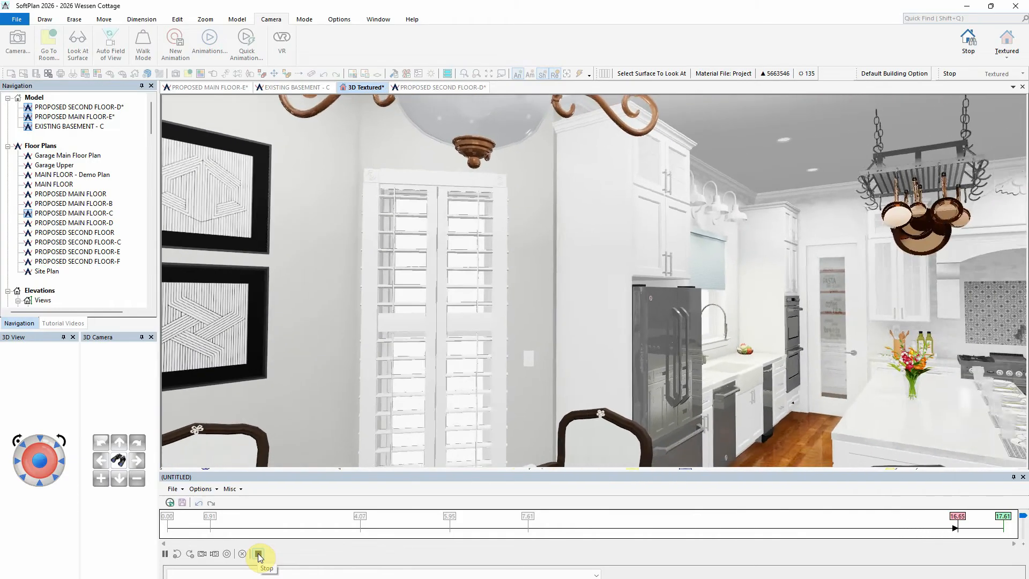
{"action": "left_click", "coordinate": [259, 553]}
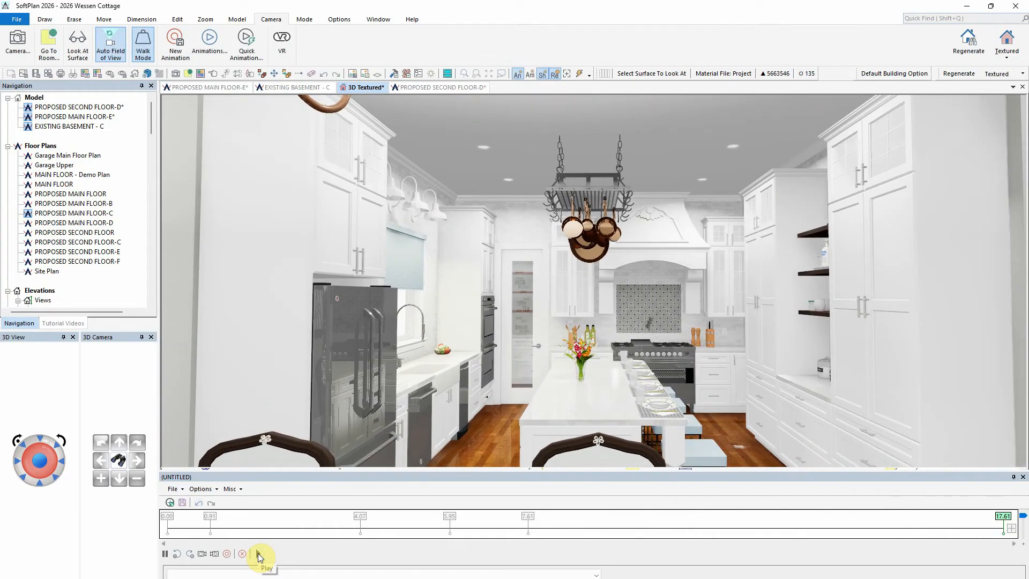
{"action": "left_click", "coordinate": [258, 553]}
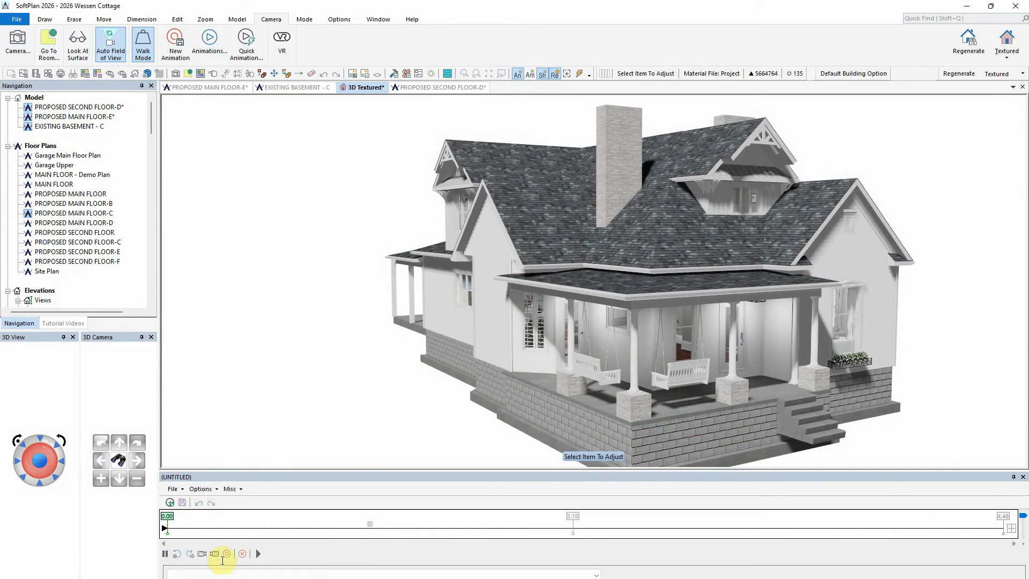
- Play the 4.5-second exterior house animation to its front-view end, then stop
{"action": "left_click", "coordinate": [258, 553]}
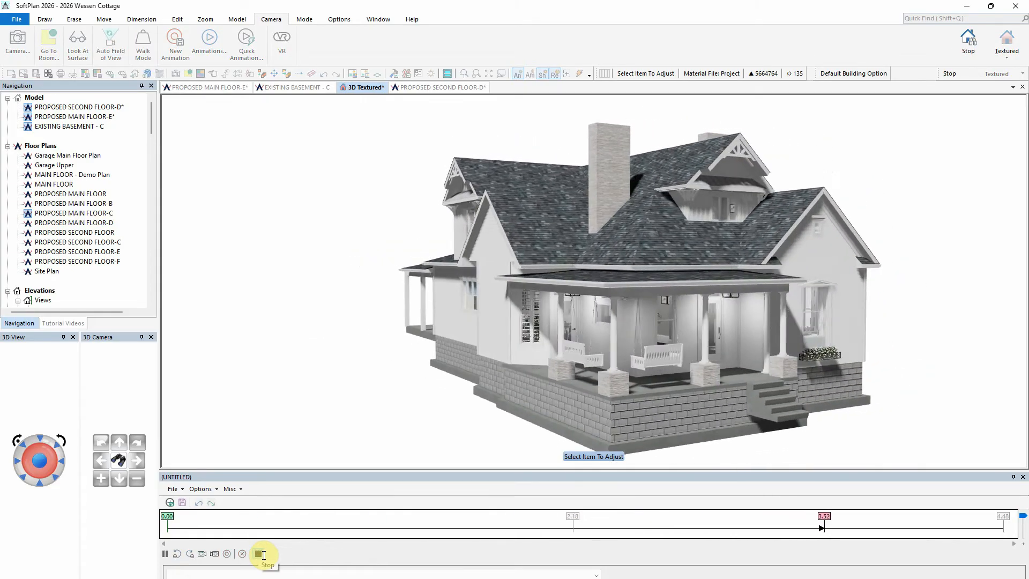
{"action": "left_click", "coordinate": [258, 553]}
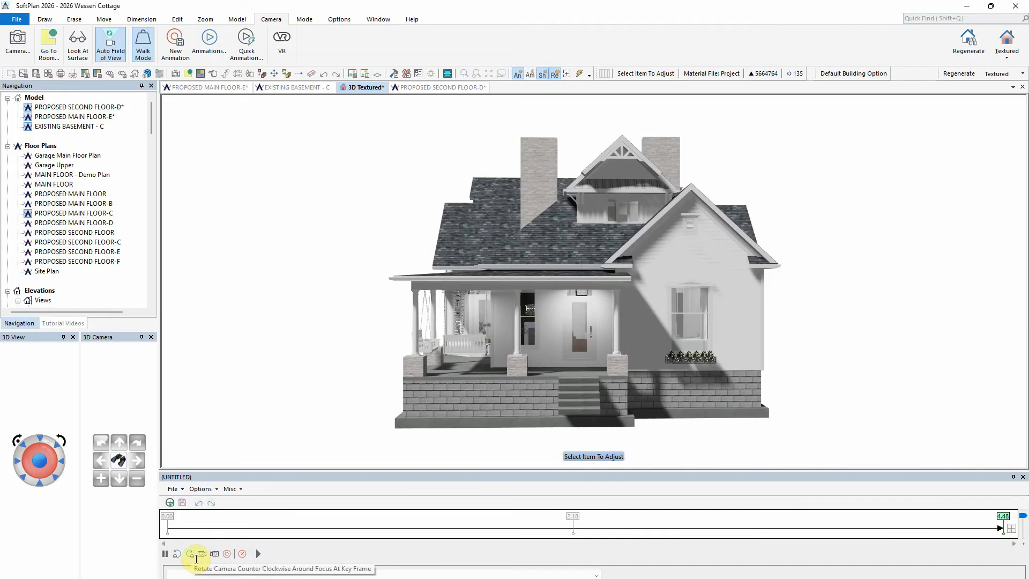
- Add a counter-clockwise camera orbit at 4.48, then preview the 14.5-second animation
{"action": "left_click", "coordinate": [1000, 532]}
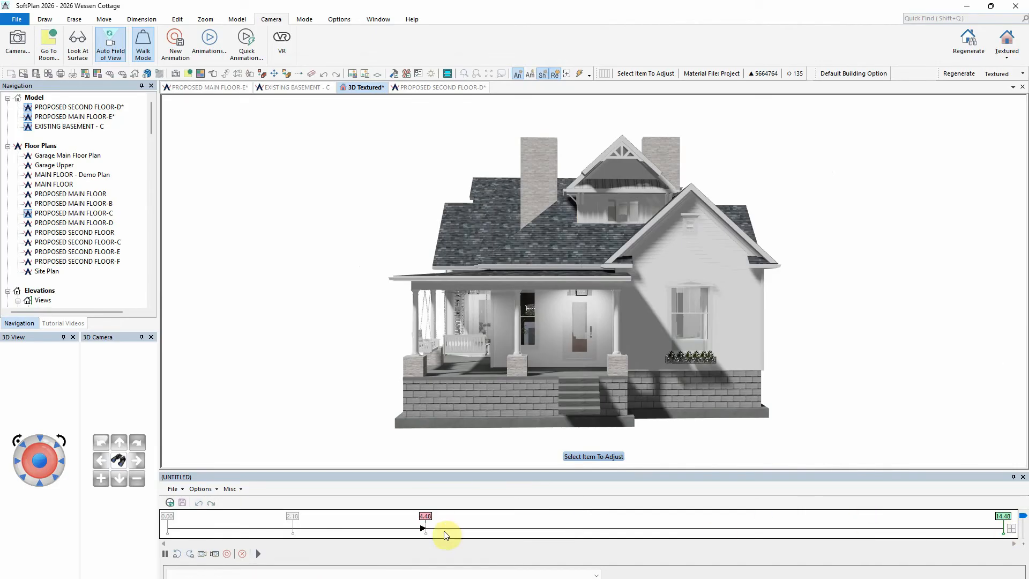
{"action": "left_click", "coordinate": [258, 552]}
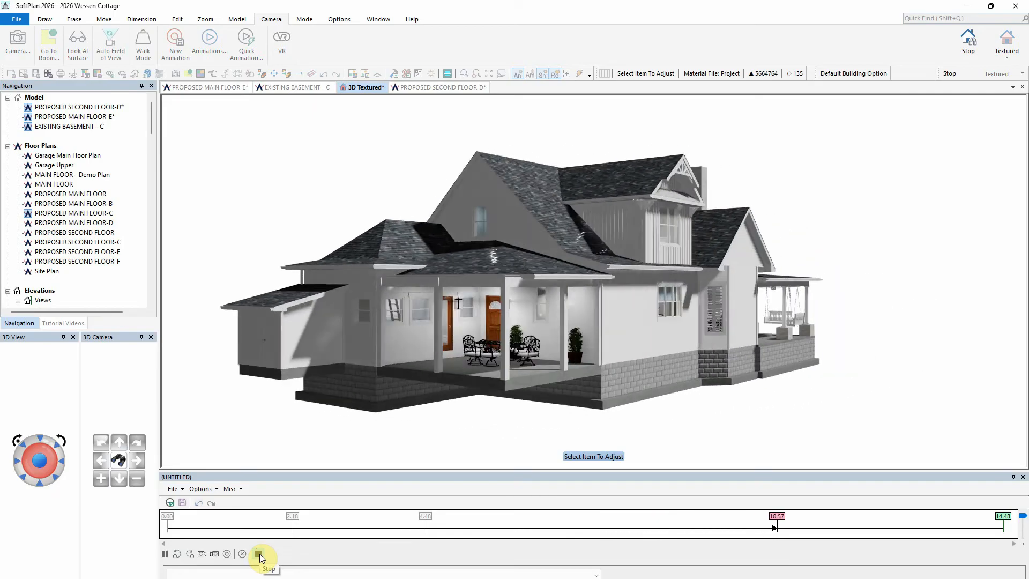
{"action": "left_click", "coordinate": [260, 554]}
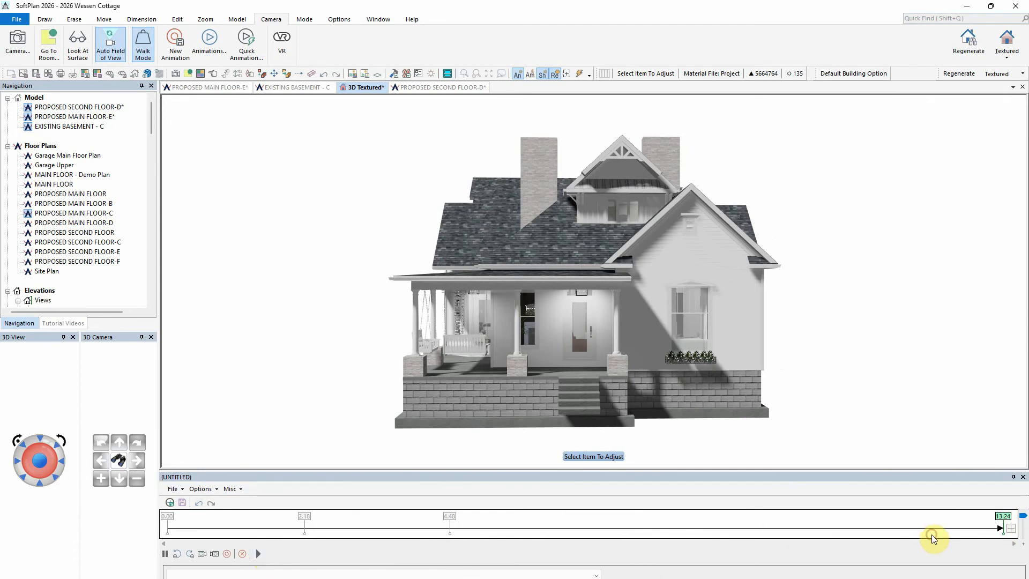
{"action": "left_click", "coordinate": [257, 553]}
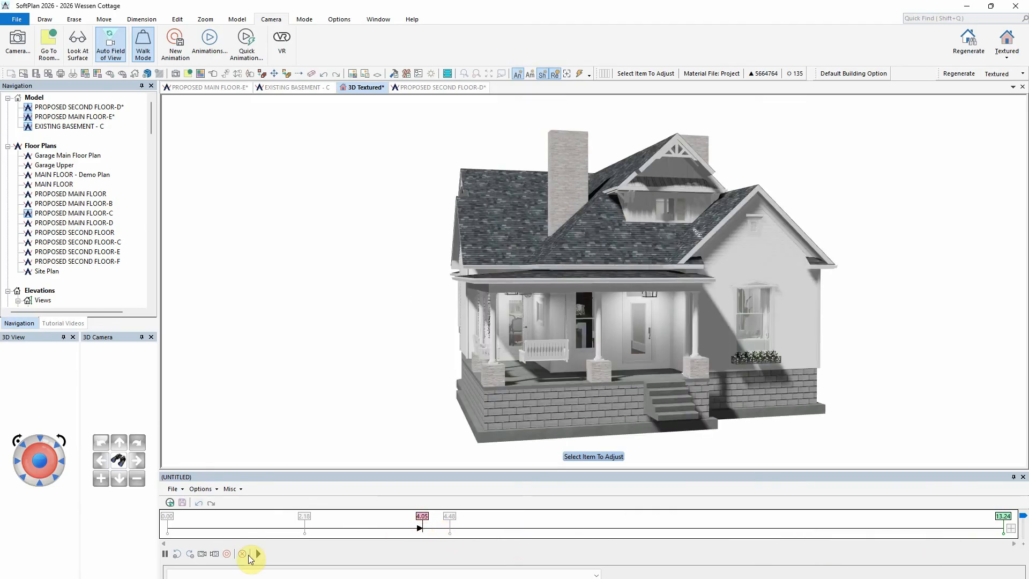
{"action": "left_click", "coordinate": [257, 553]}
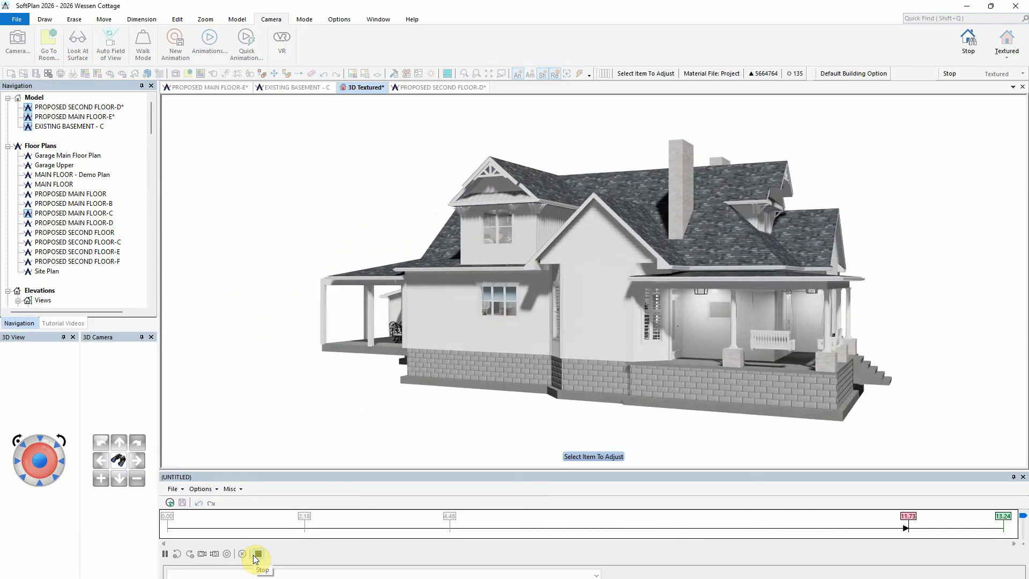
{"action": "left_click", "coordinate": [258, 553]}
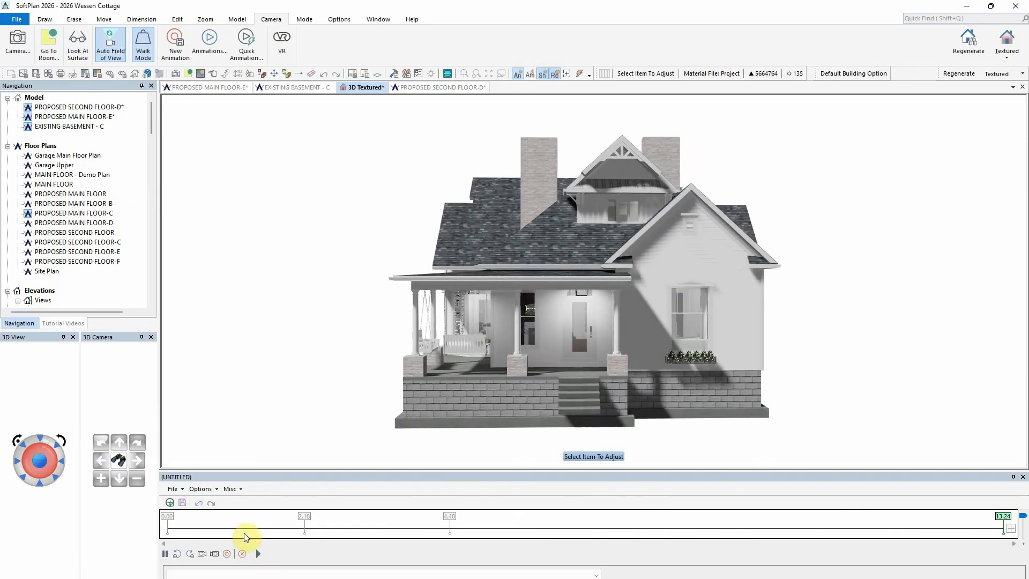